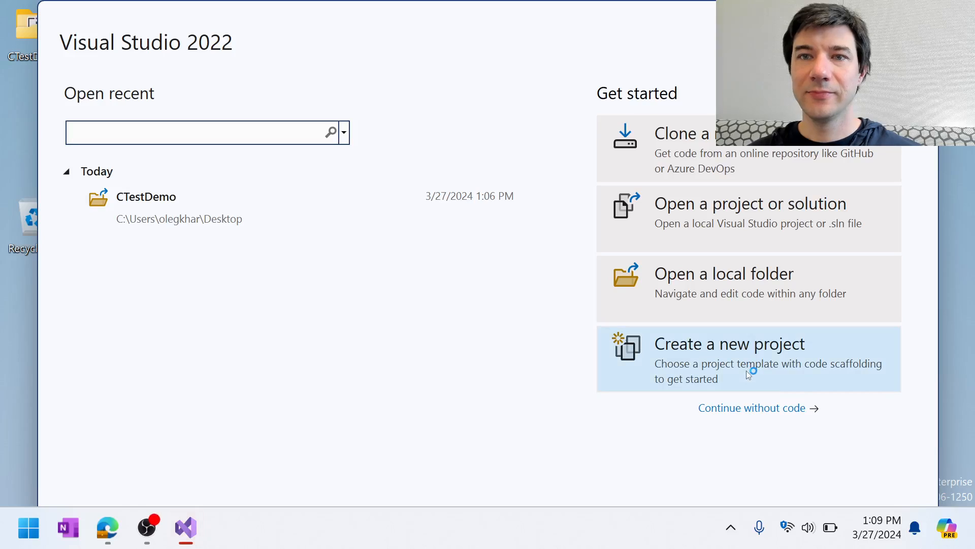
Dismiss the Visual Studio start window without opening the recent CTestDemo project.
left_click(194, 132)
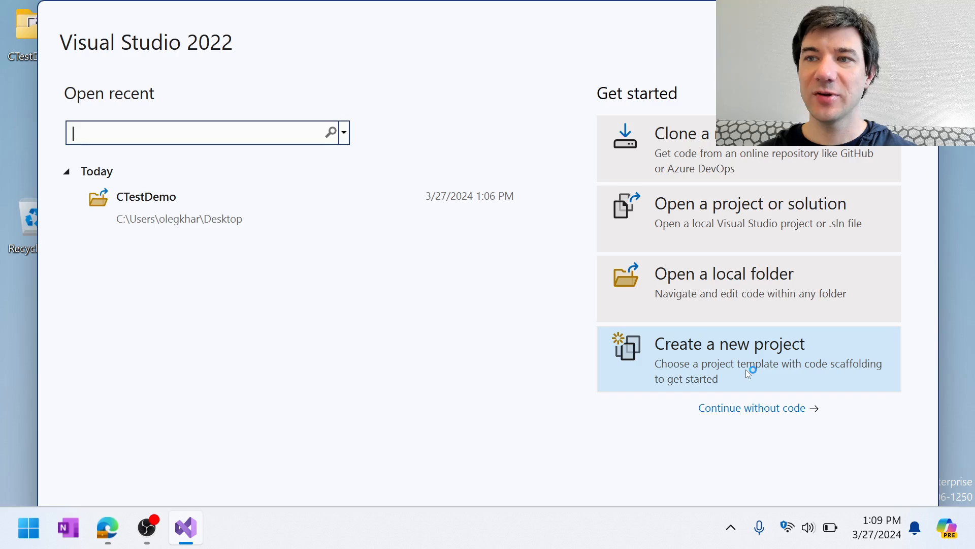
mouse_move(468, 335)
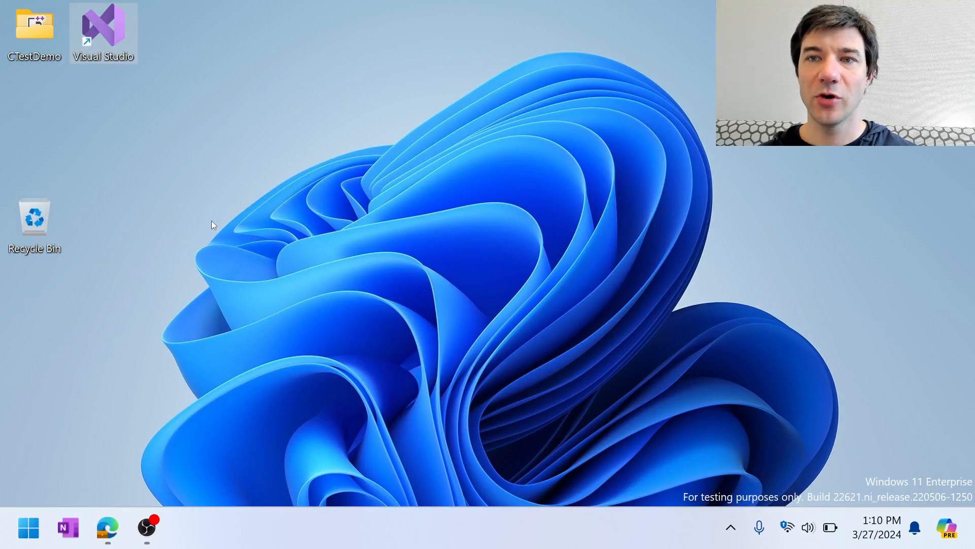
Open the CTestDemo desktop folder in Visual Studio and let its Dev Container start.
double_click(103, 25)
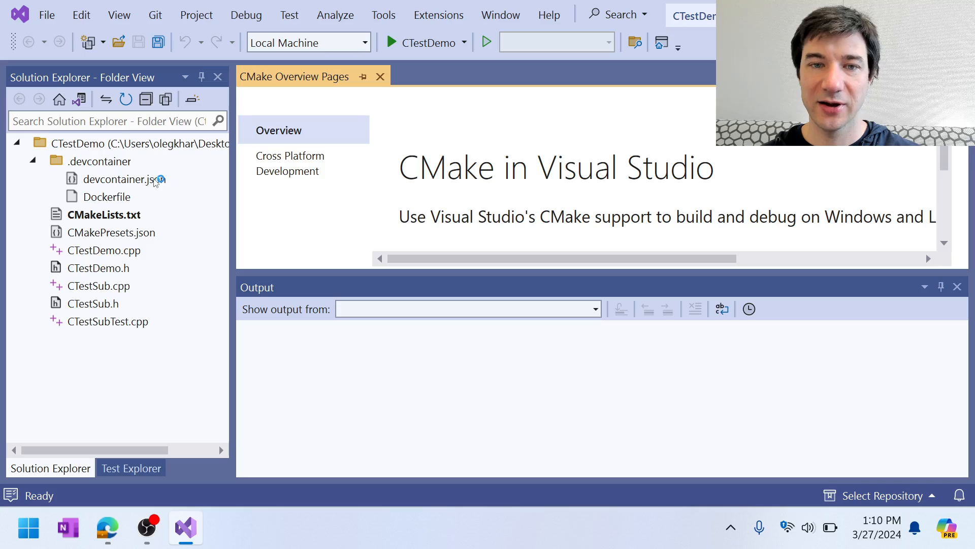
mouse_move(178, 183)
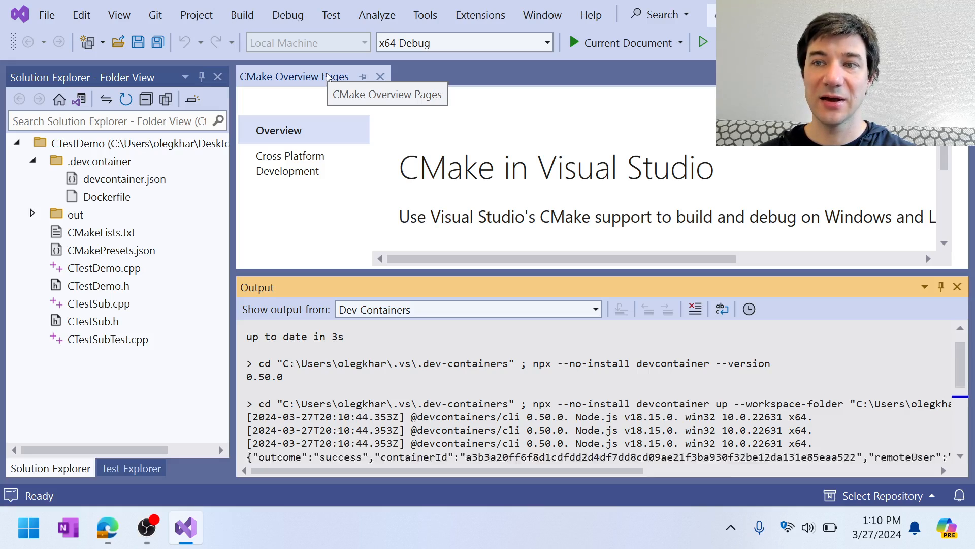
Target [Dev Container] with Linux Configuration so CMake writes build files to linux-debug.
left_click(695, 309)
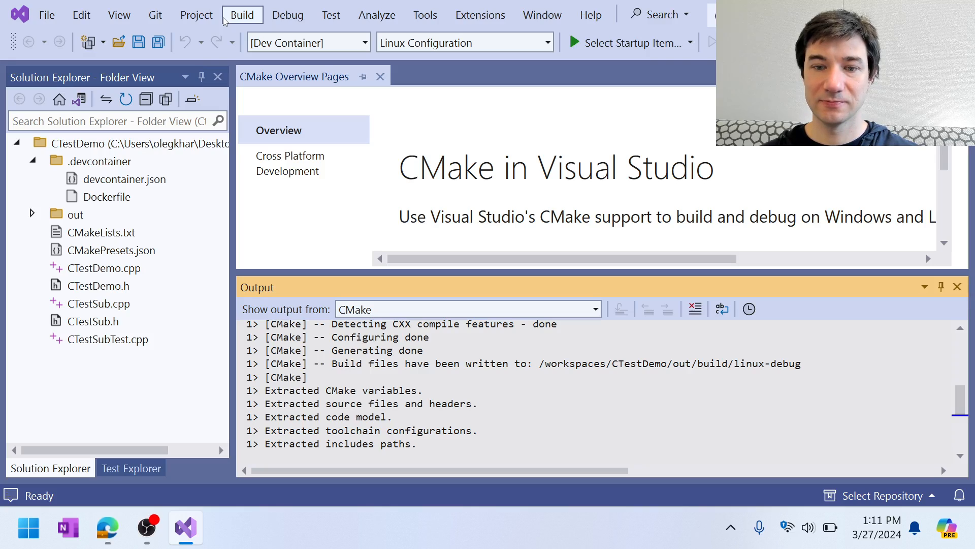
Run Build > Build All for CTestDemo, then view the passing test in Test Explorer.
left_click(242, 15)
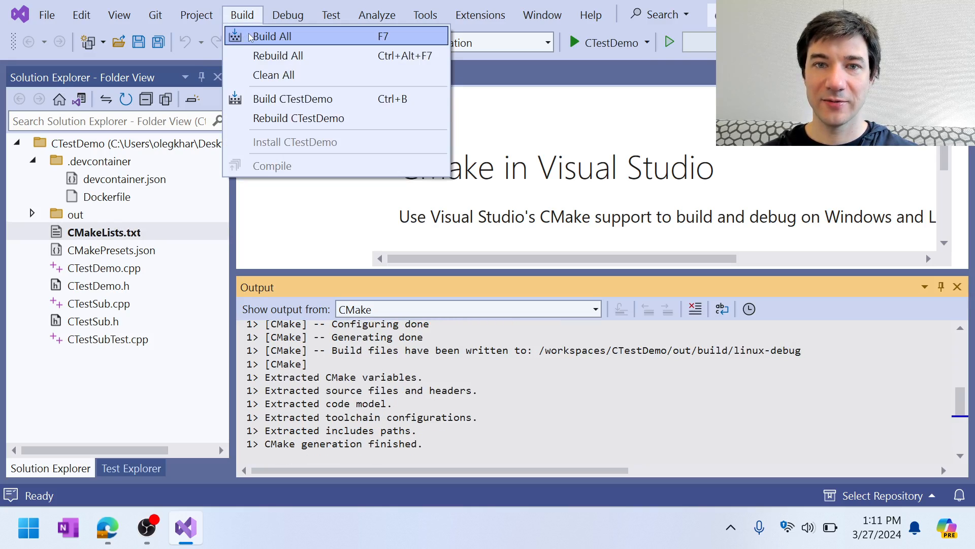
left_click(270, 36)
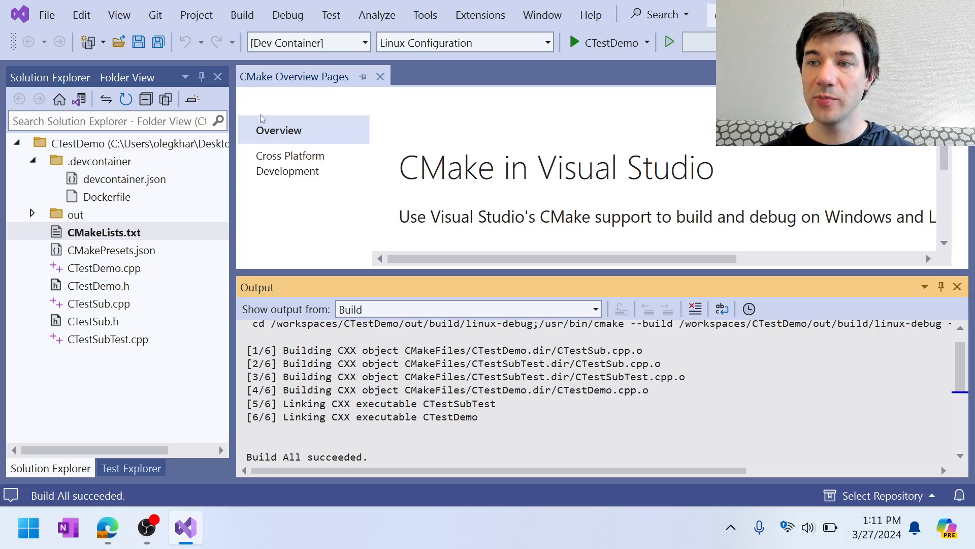
left_click(131, 468)
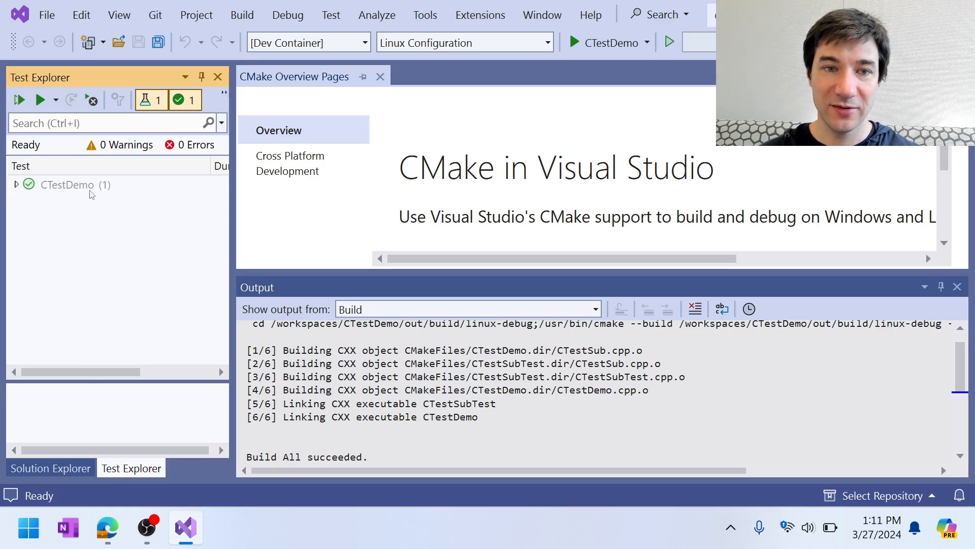
Return to Solution Explorer and select the CTestDemo.cpp source file.
left_click(50, 468)
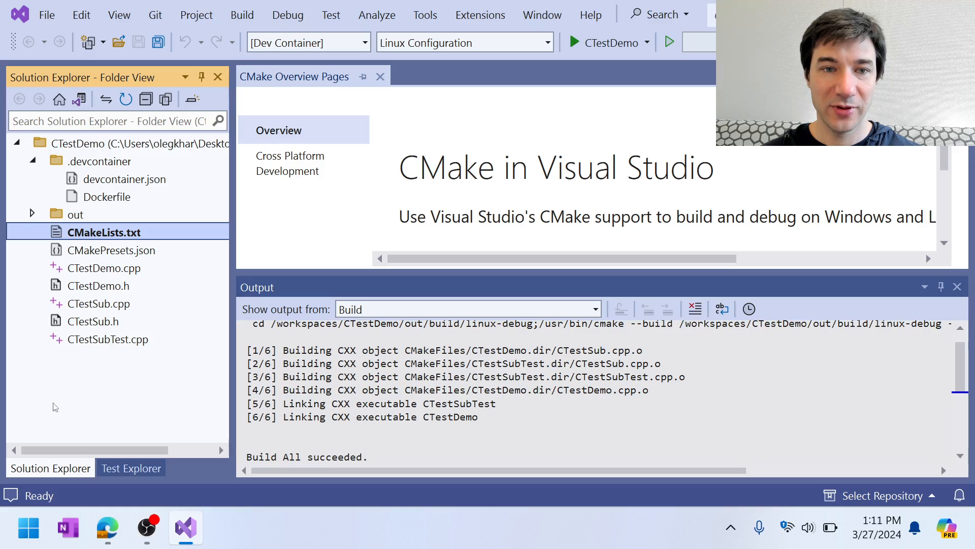
left_click(103, 268)
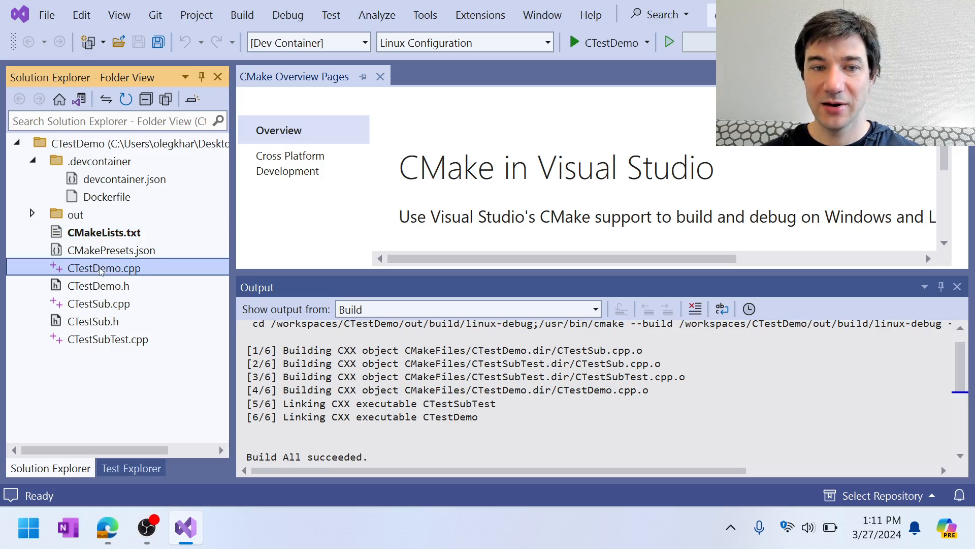
mouse_move(102, 281)
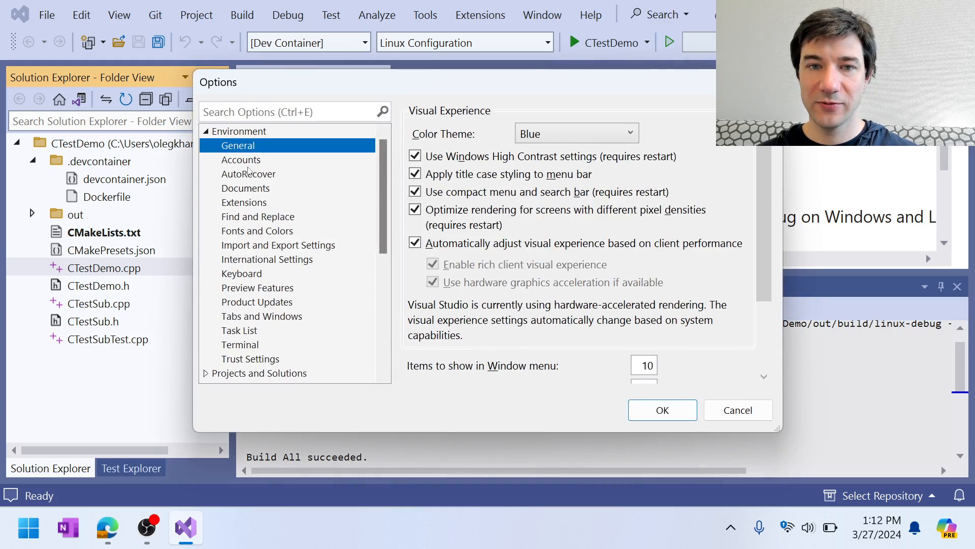
Show Cross Platform > Dev Containers options with Local Machine as host, briefly viewing Connection Manager.
left_click(243, 231)
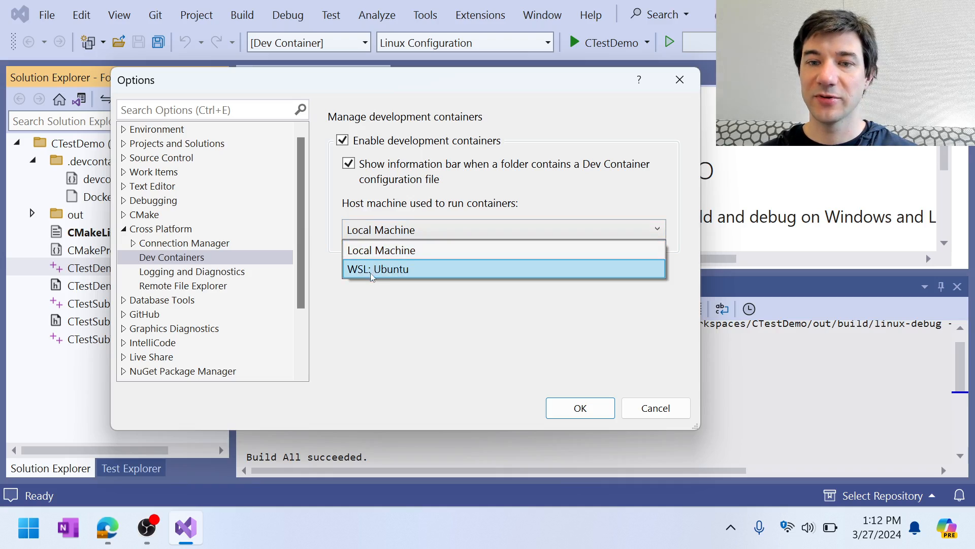
left_click(381, 250)
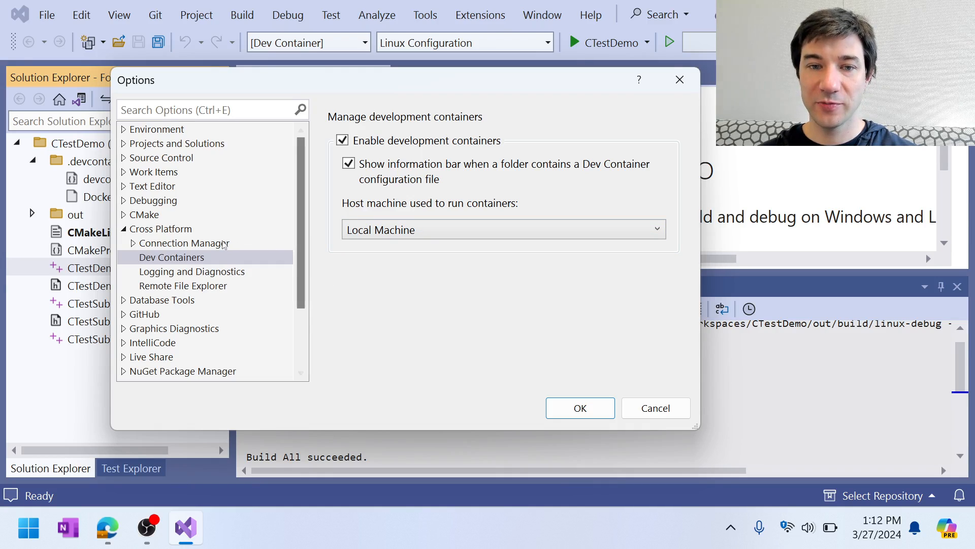
left_click(185, 243)
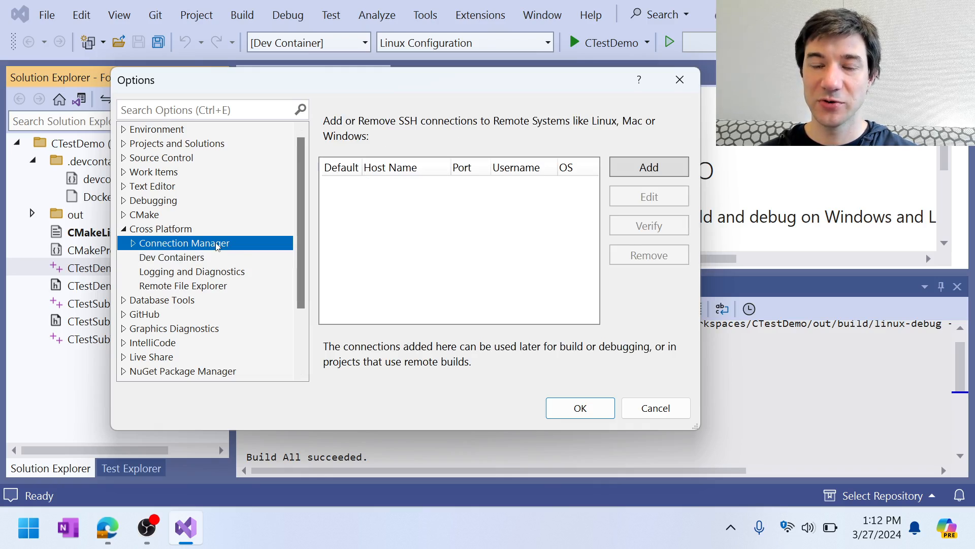
mouse_move(200, 261)
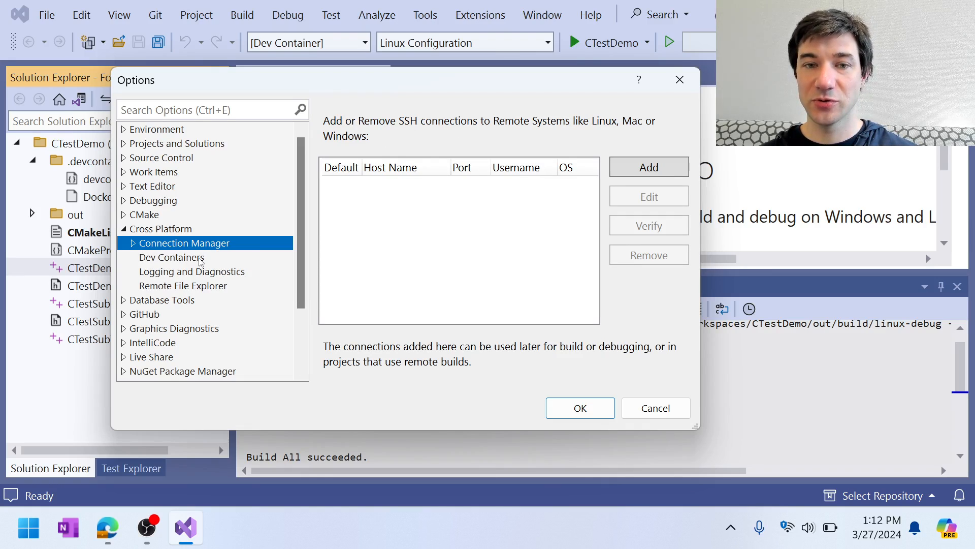
left_click(172, 257)
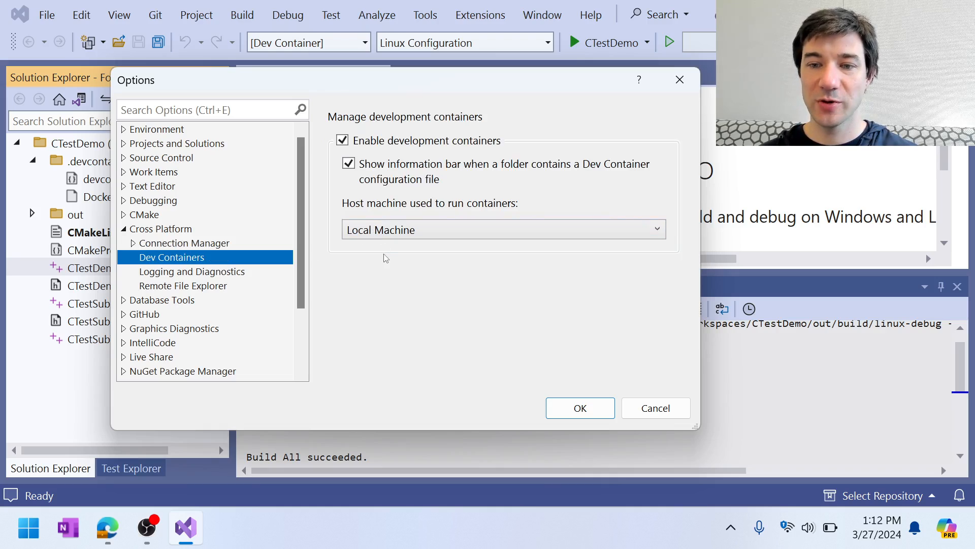